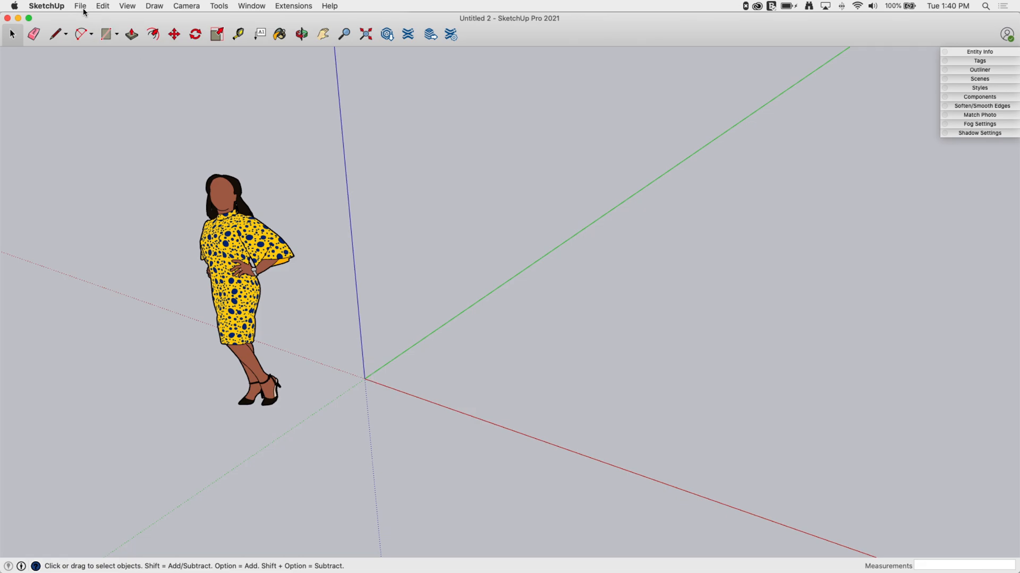
# Step: Draw a circle, offset its edge inward, and push/pull the ring up into a tall pipe
pyautogui.click(112, 34)
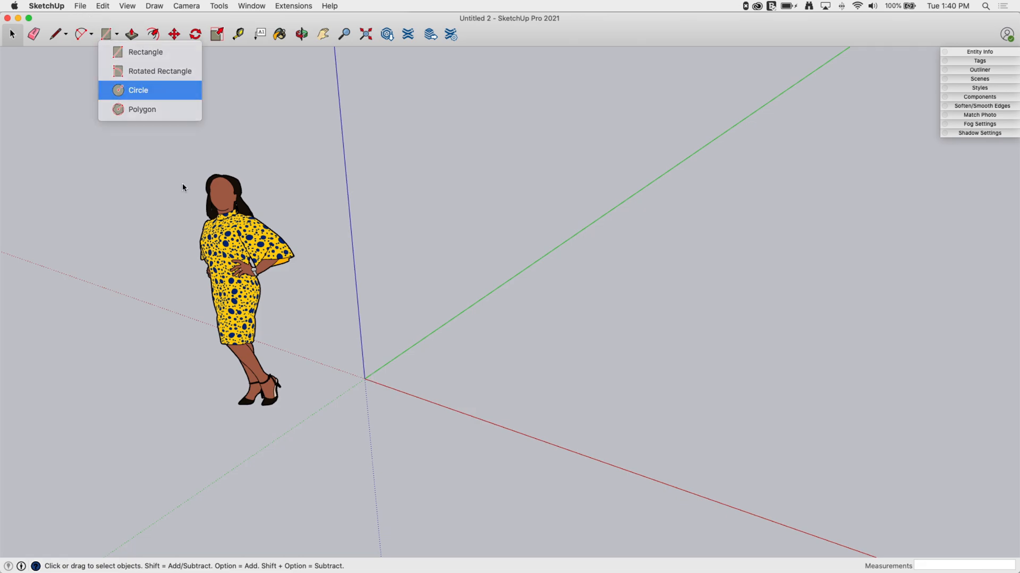
pyautogui.click(138, 91)
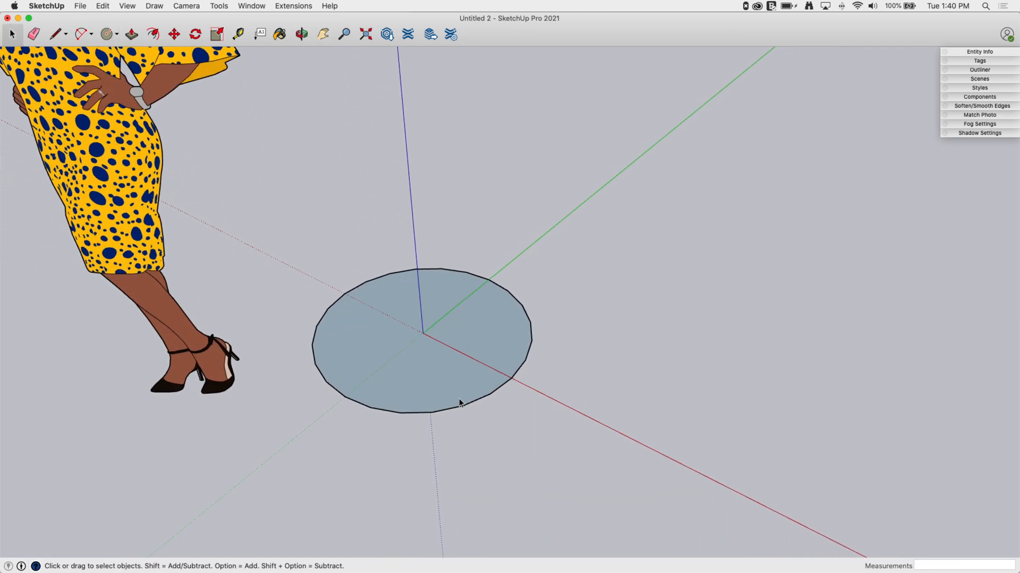
pyautogui.click(155, 33)
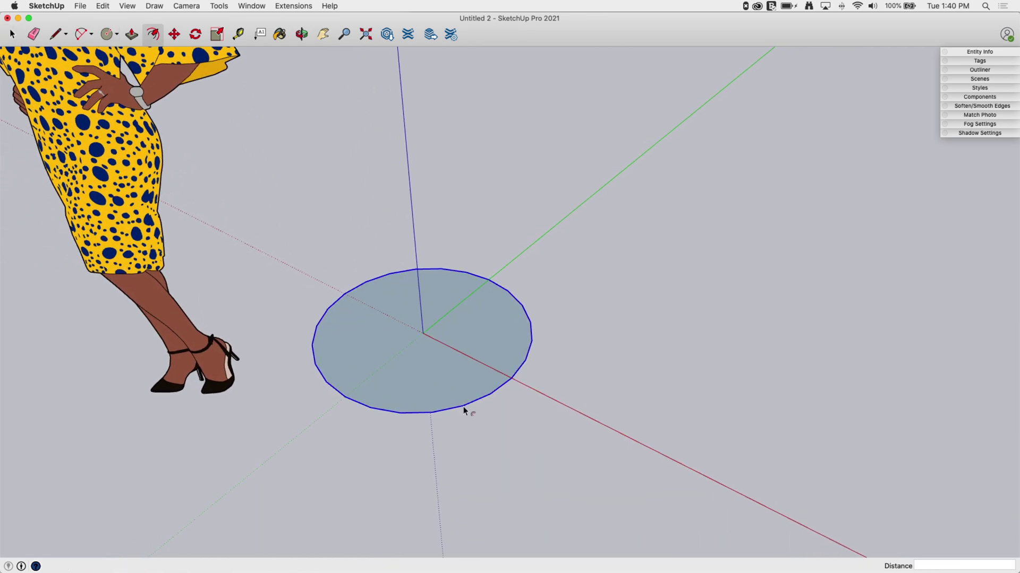
pyautogui.click(12, 33)
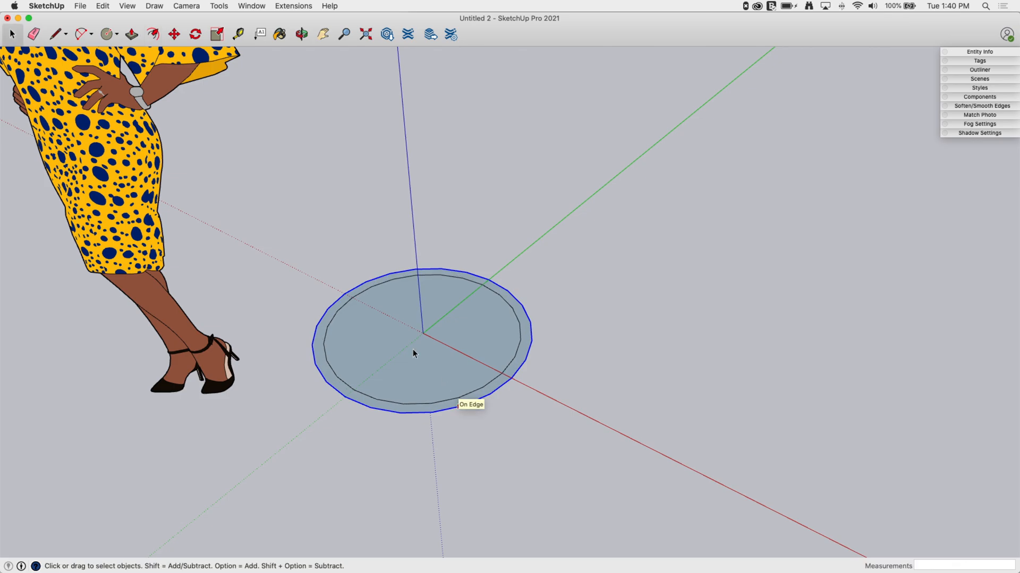
pyautogui.click(131, 33)
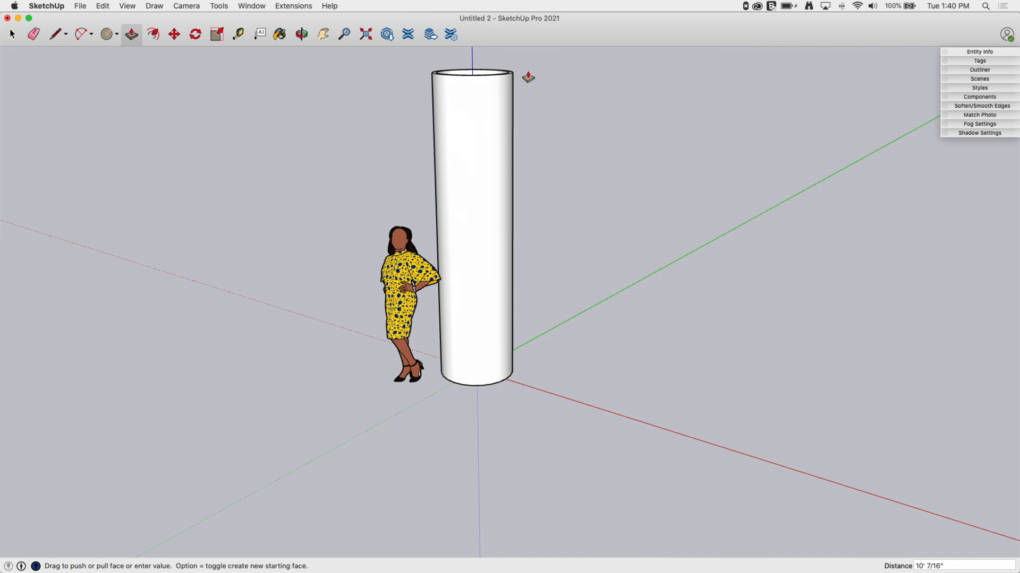
pyautogui.click(10, 33)
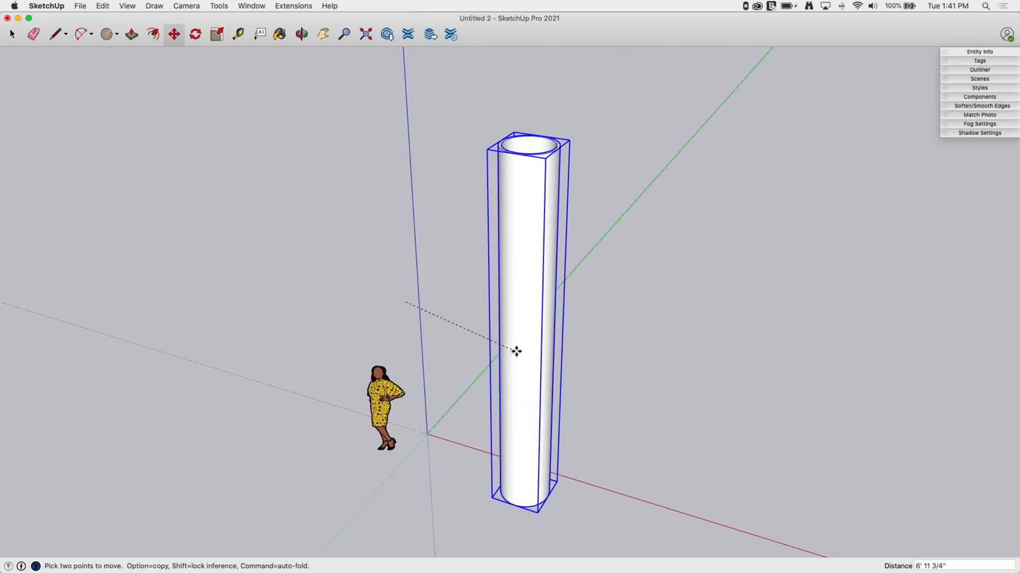
# Step: Move-copy the pipe group to the right along the red axis
pyautogui.moveTo(516, 351); pyautogui.dragTo(575, 348)
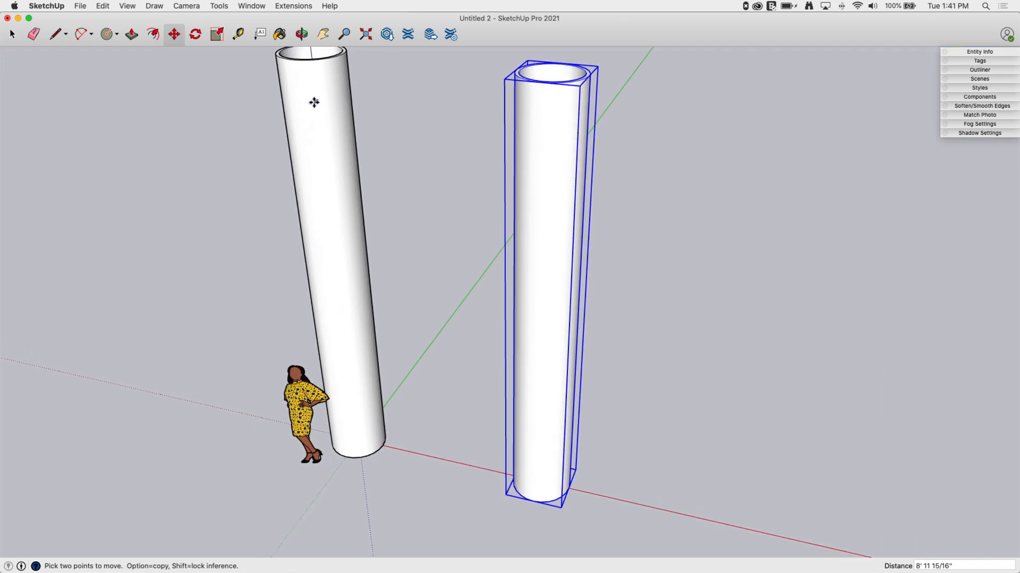
pyautogui.moveTo(413, 212)
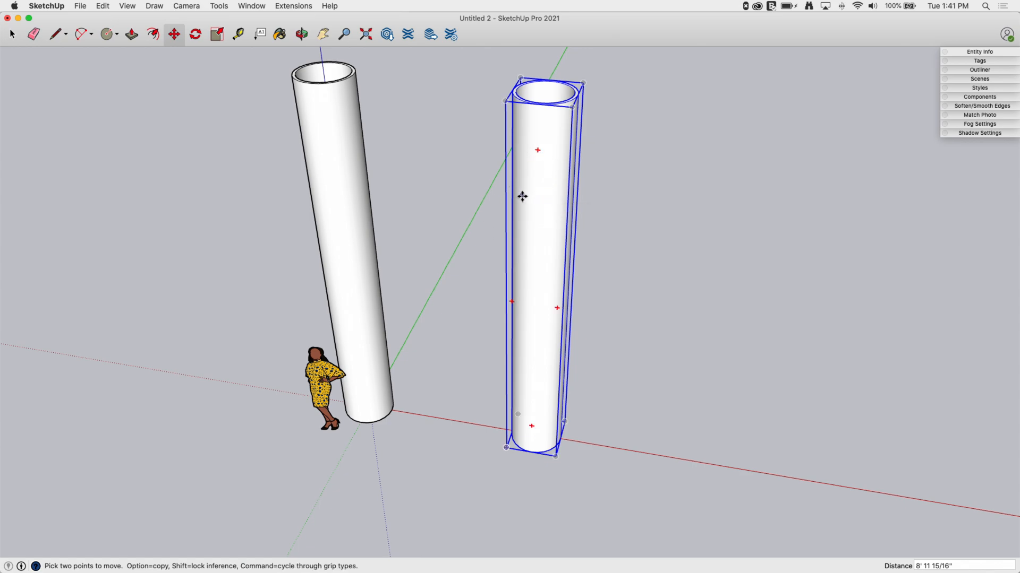
# Step: Draw a circle on the second pipe's side and pull it through as a crosswise rod
pyautogui.click(105, 34)
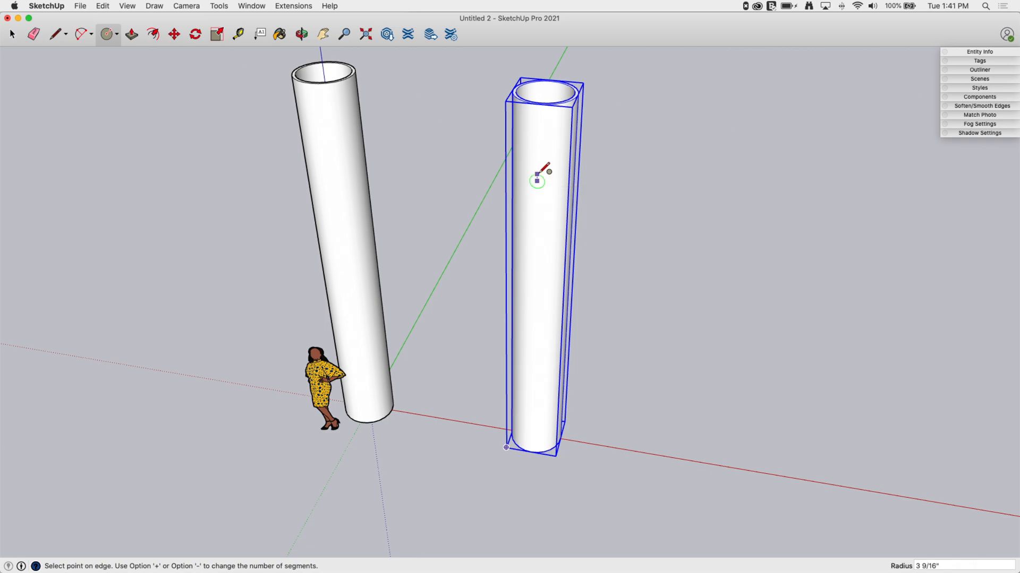
pyautogui.click(130, 34)
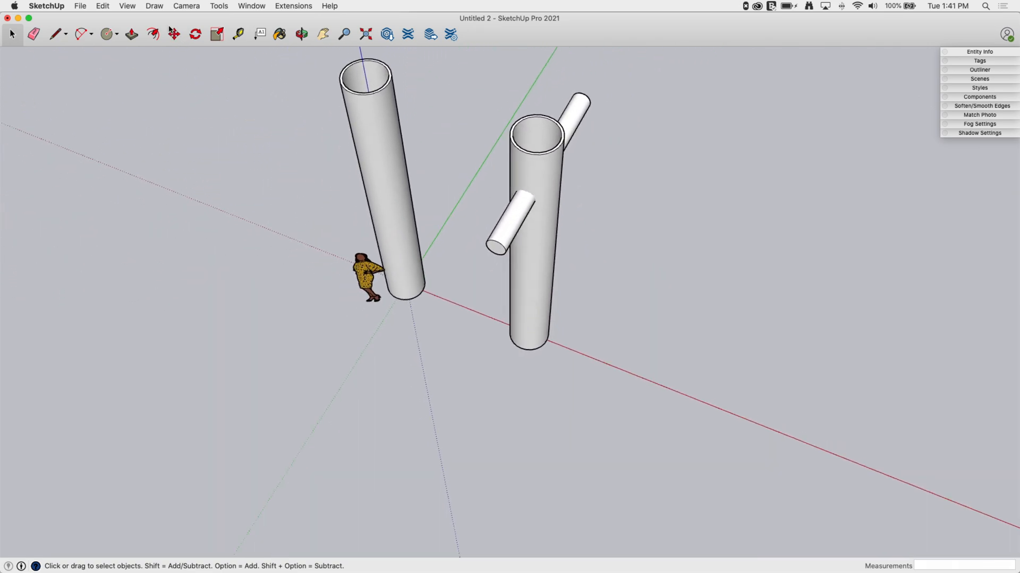
pyautogui.click(126, 6)
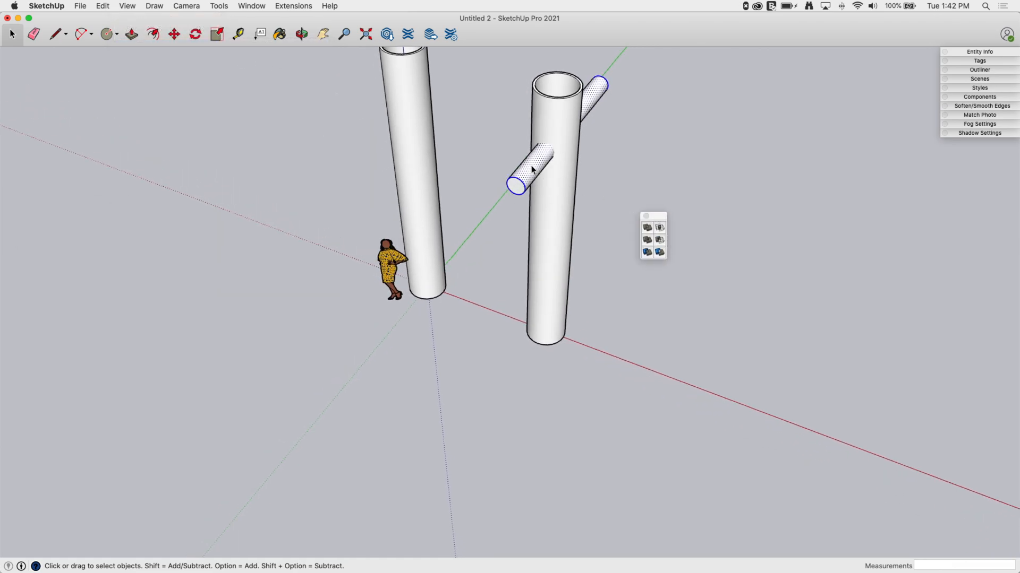
# Step: Make the selected rod geometry into a group and clear the selection
pyautogui.rightClick(534, 170)
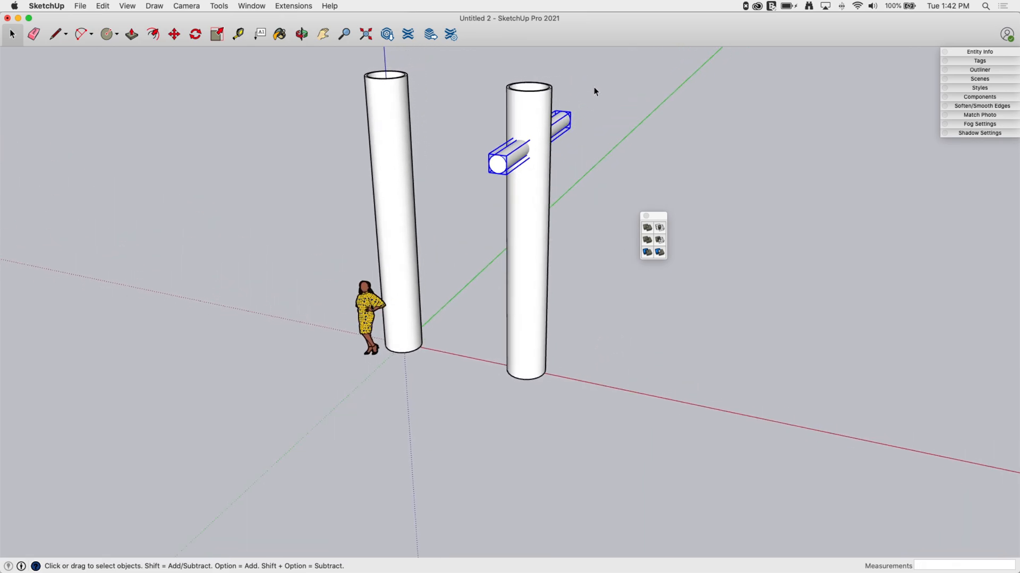
pyautogui.click(173, 34)
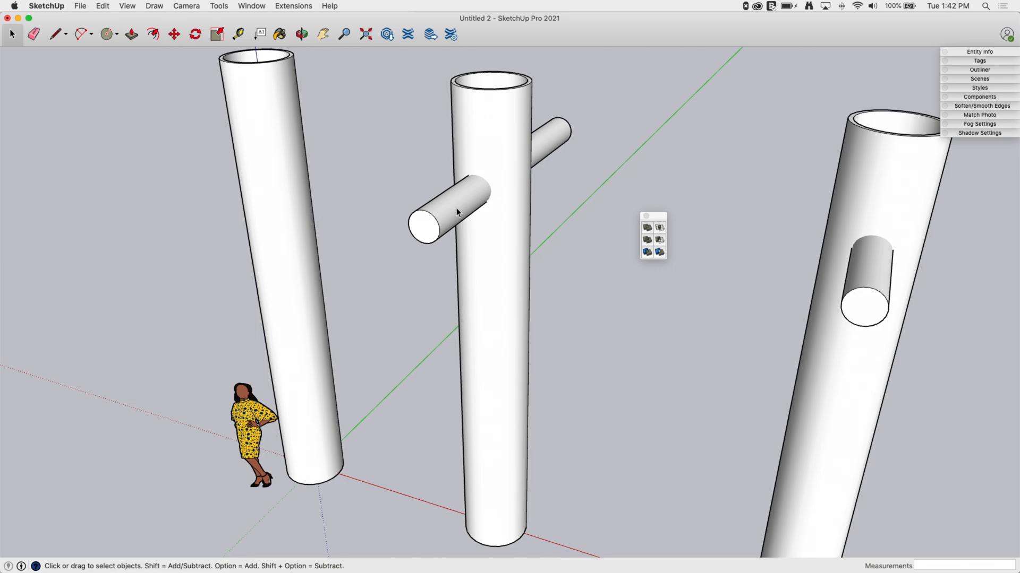
pyautogui.click(485, 123)
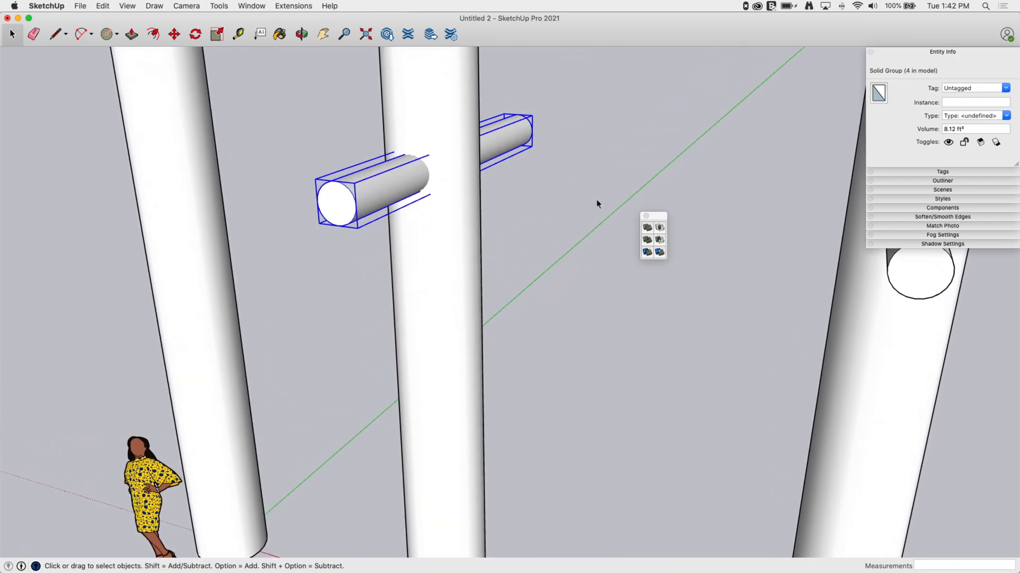
pyautogui.moveTo(661, 243)
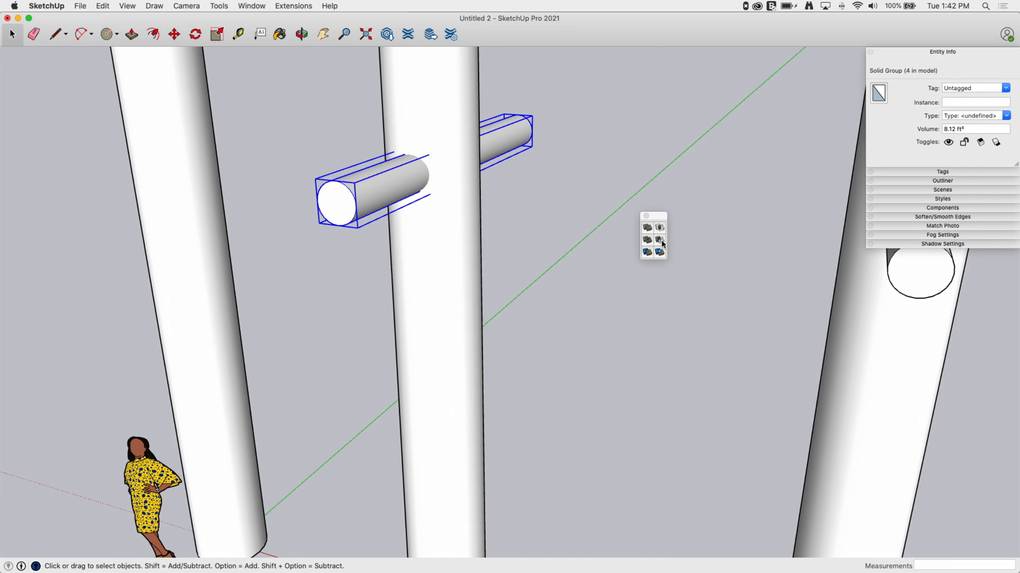
# Step: Subtract the rod groups from the pipe with Solid Tools
pyautogui.click(661, 237)
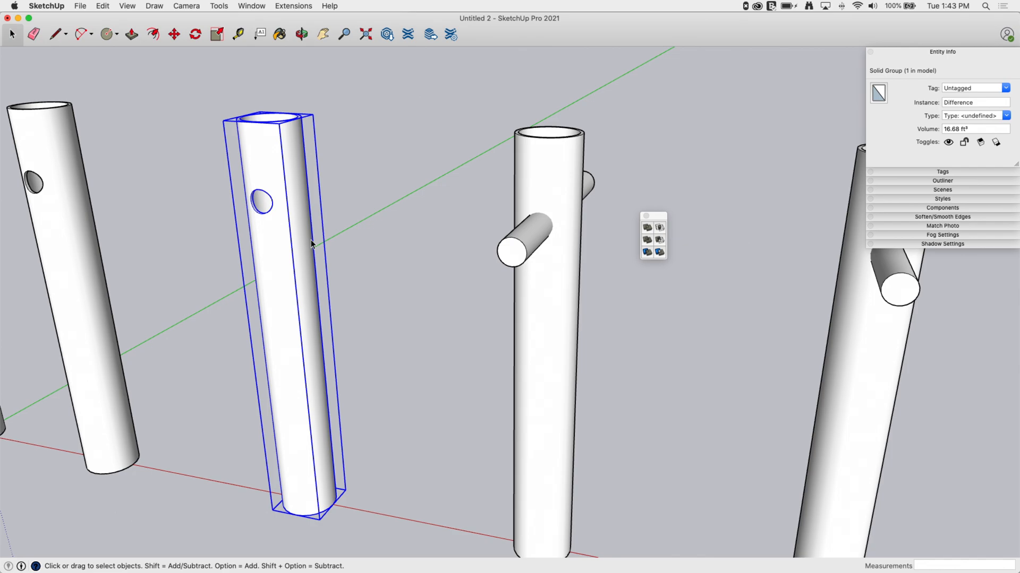
pyautogui.moveTo(306, 267)
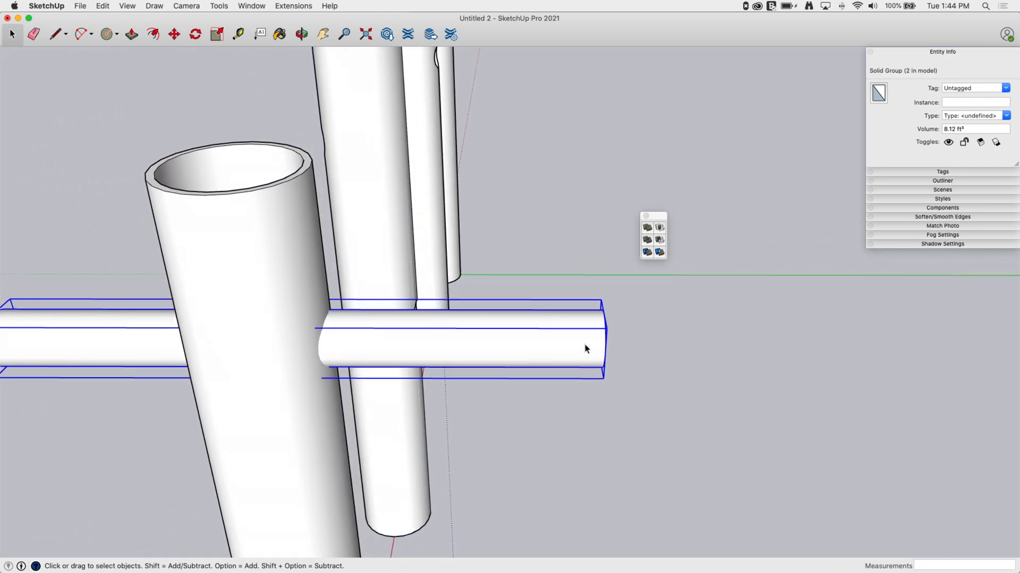
# Step: Orbit to look inside the pipe and select the inner cylinder's end face
pyautogui.moveTo(586, 349); pyautogui.dragTo(605, 388)
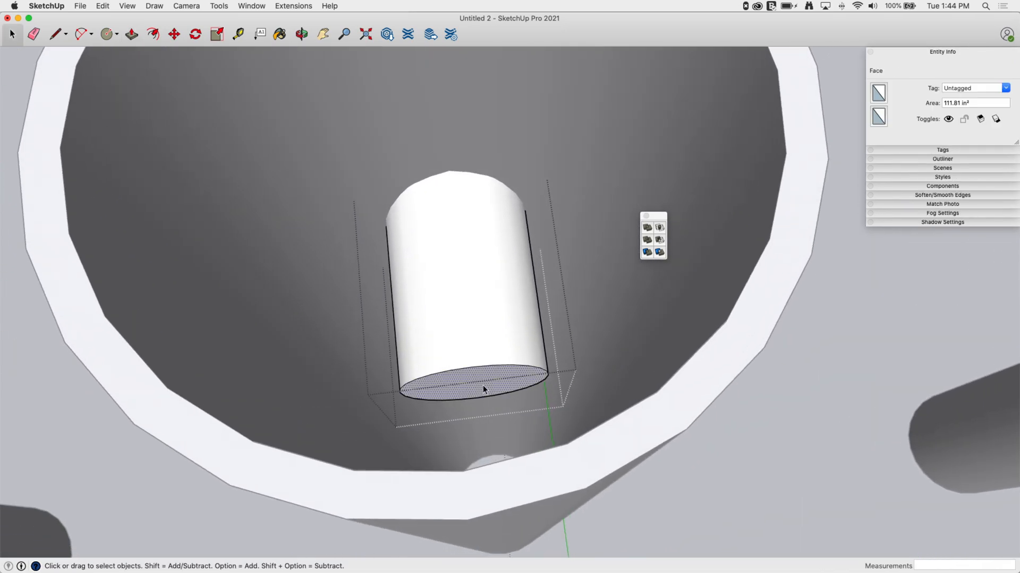
pyautogui.click(216, 33)
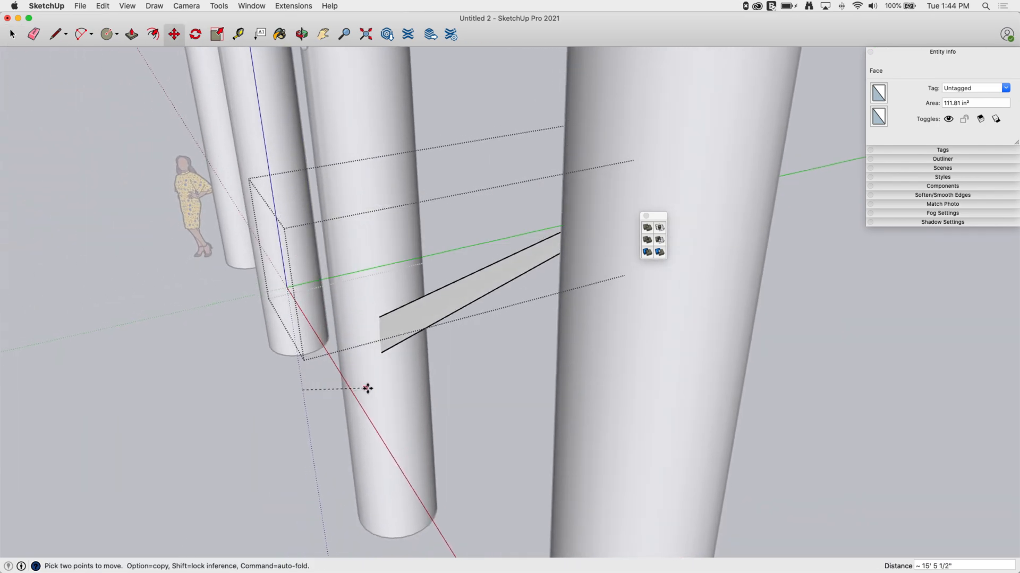
# Step: Move the cylinder to the pipe wall and scale its outer end face up into a cone
pyautogui.moveTo(367, 388); pyautogui.dragTo(498, 334)
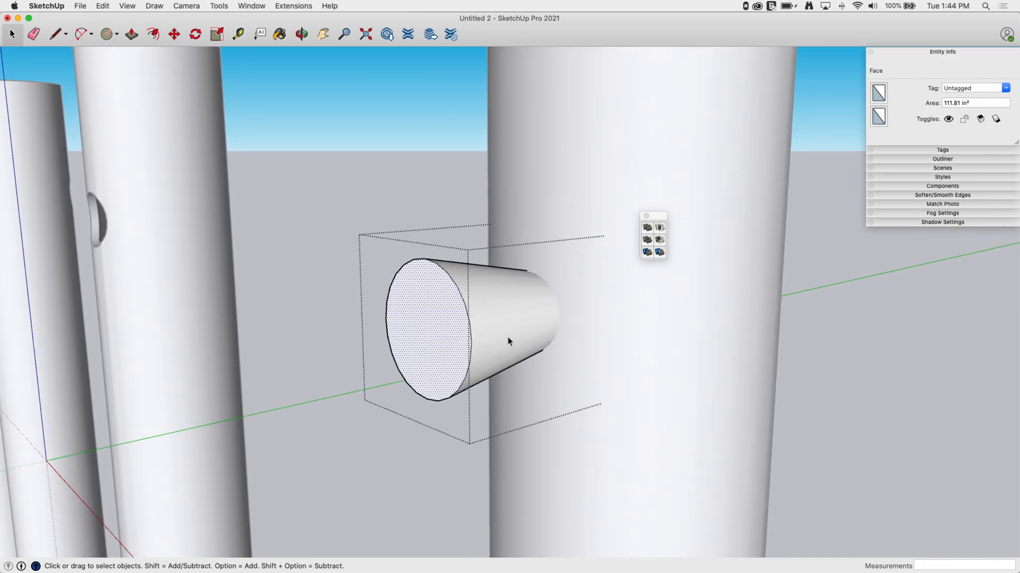
pyautogui.click(216, 33)
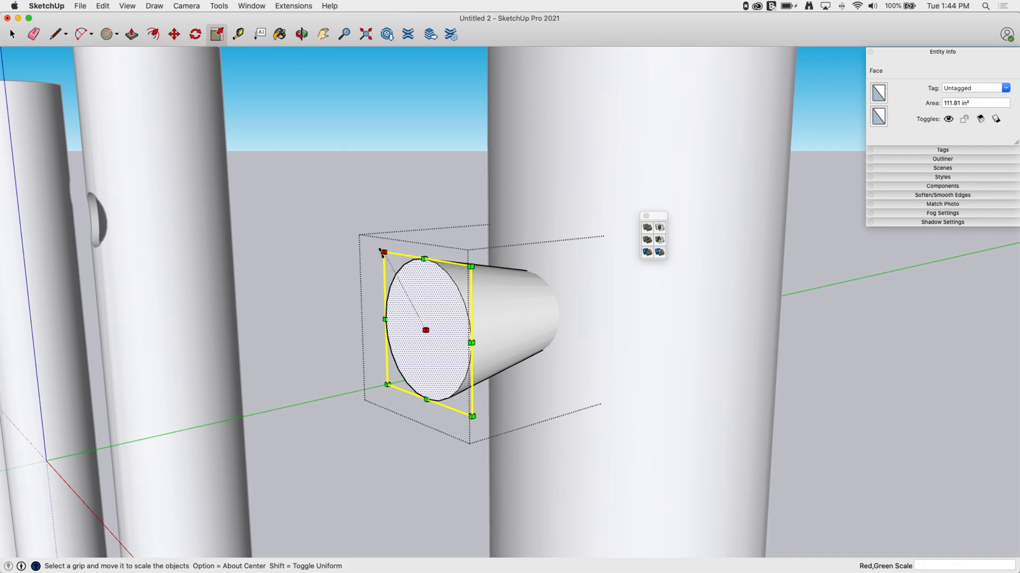
pyautogui.moveTo(383, 253); pyautogui.dragTo(323, 138)
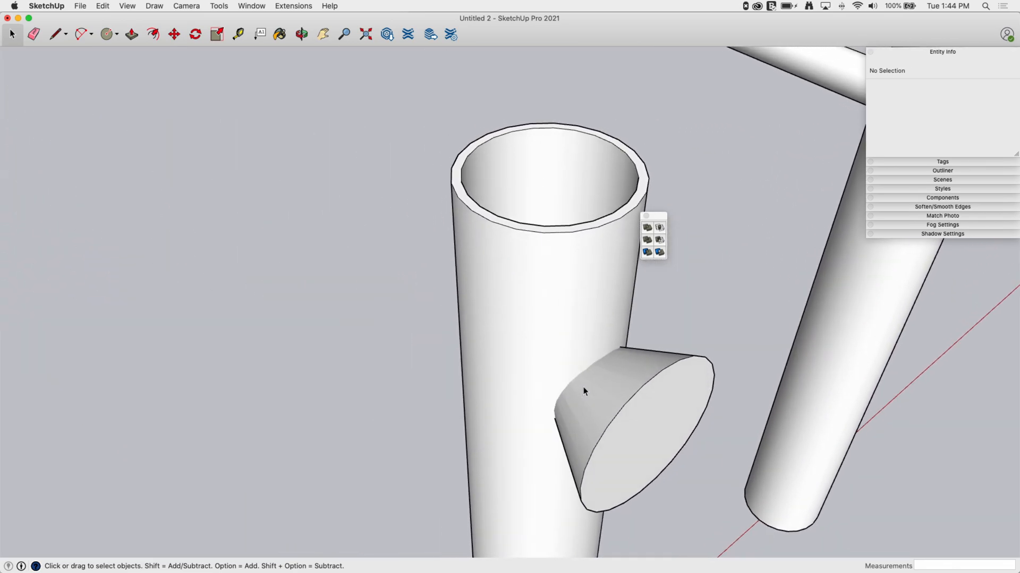
# Step: Orbit around the pipe to inspect the cone cutter
pyautogui.moveTo(572, 390); pyautogui.dragTo(563, 377)
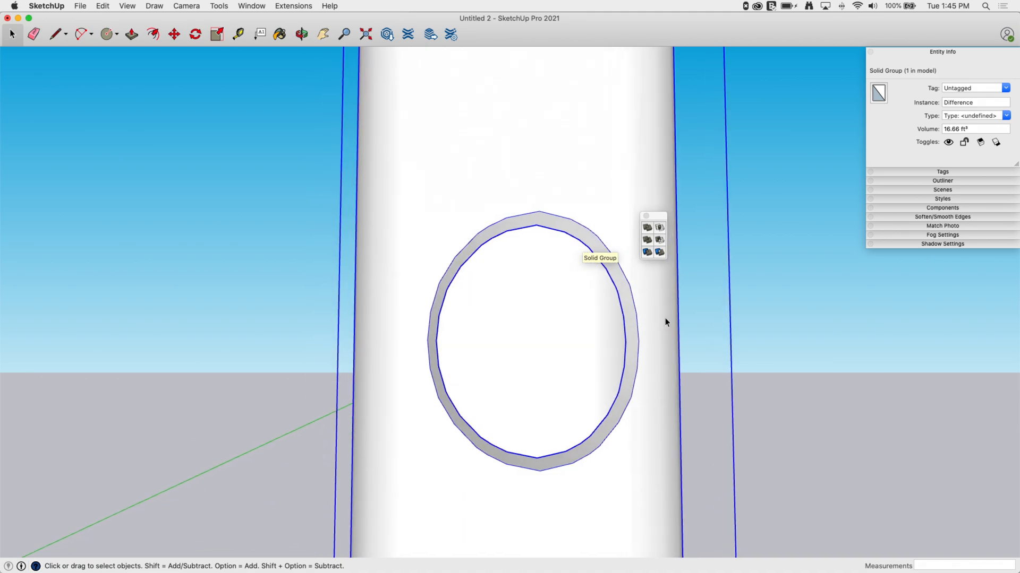
pyautogui.moveTo(578, 318)
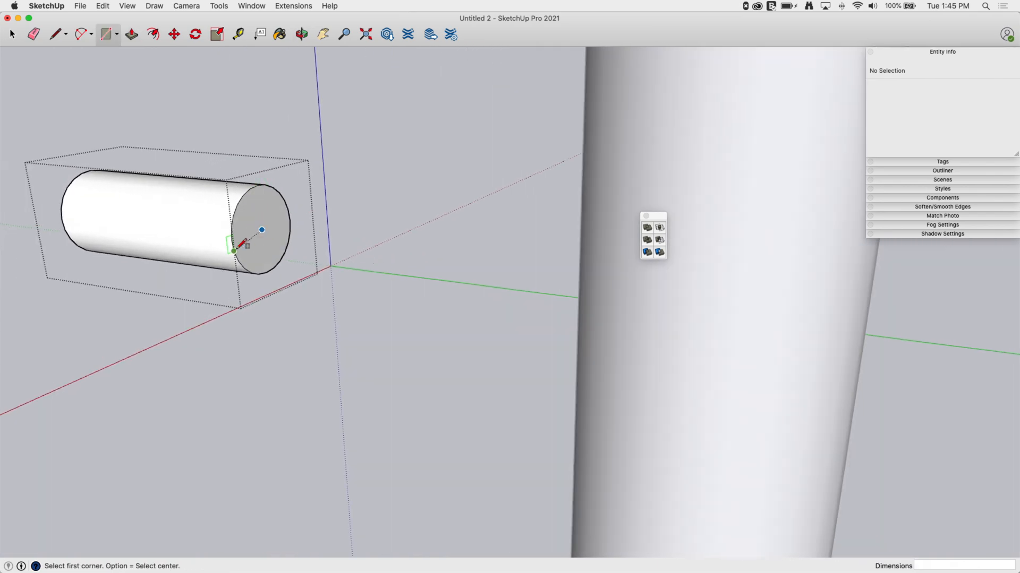
pyautogui.moveTo(261, 229)
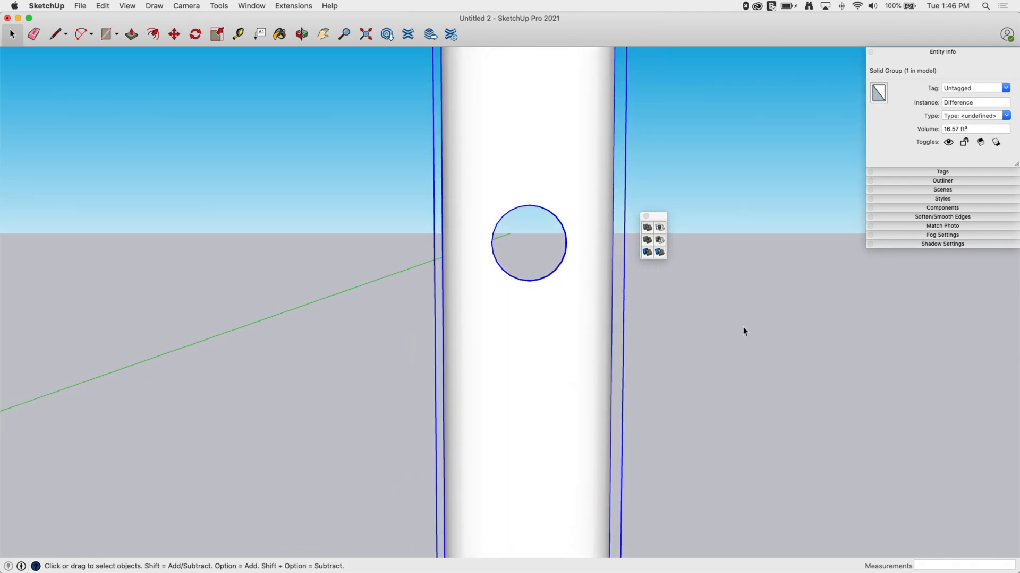
pyautogui.moveTo(521, 213)
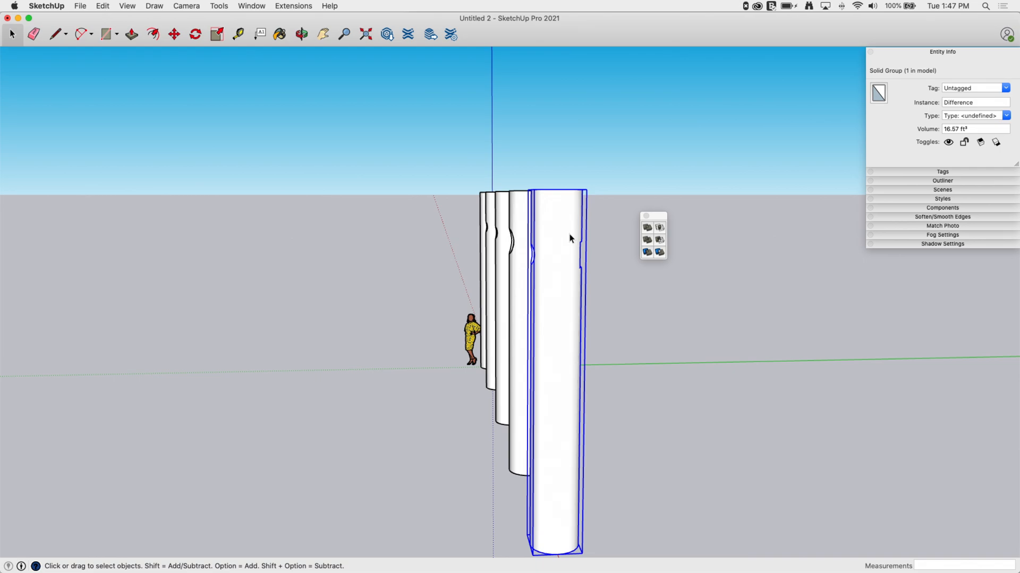
# Step: Orbit out to view all five pierced pipes in the row
pyautogui.moveTo(568, 260); pyautogui.dragTo(444, 313)
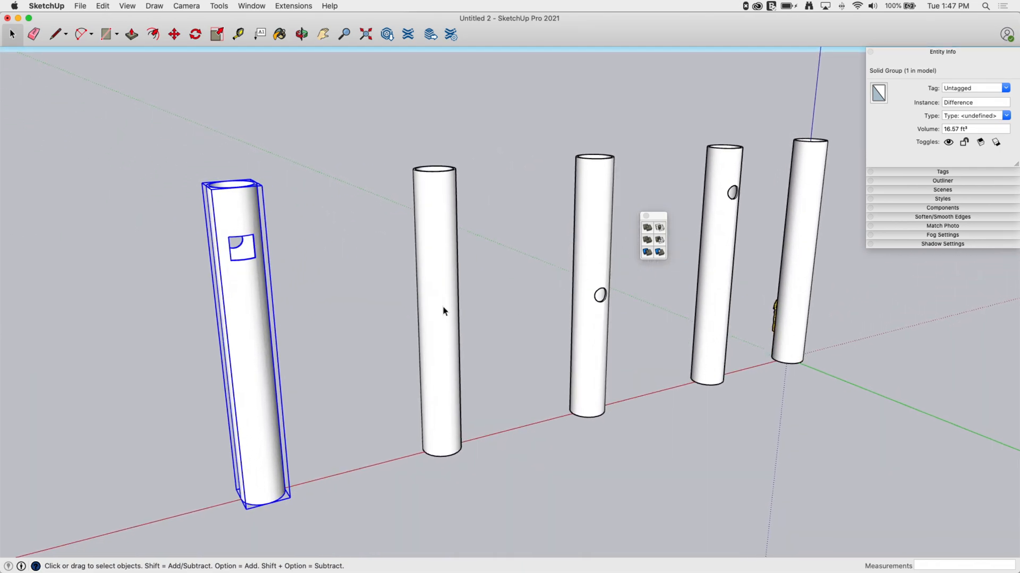